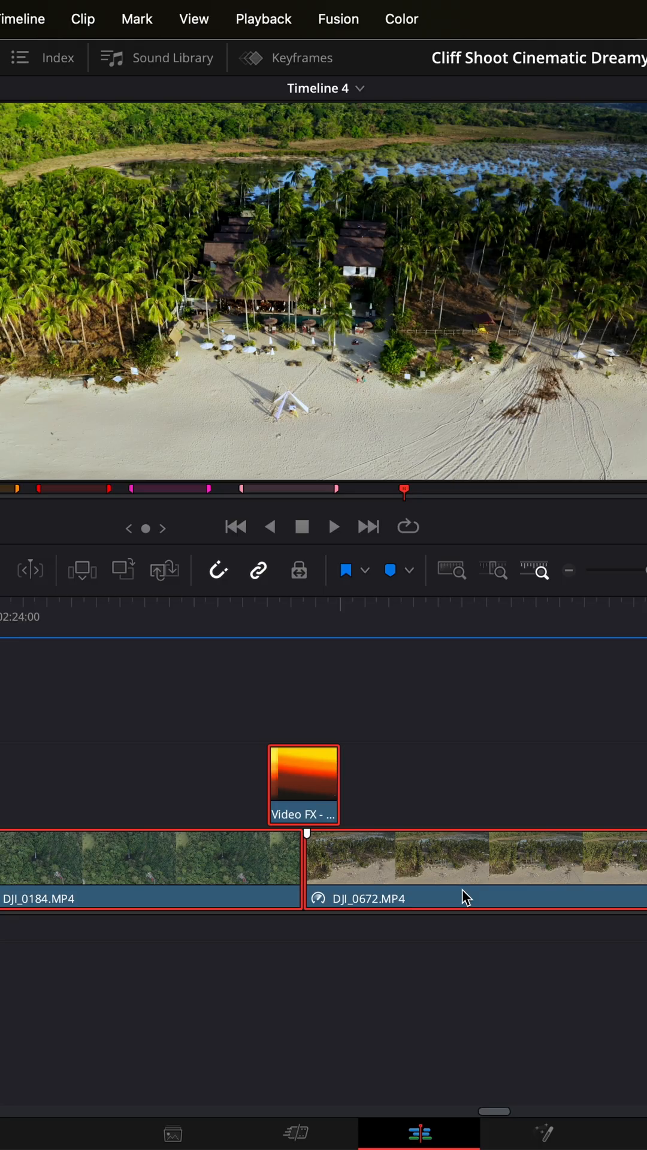
Merge the two DJI drone clips and the Video FX overlay into compound clip 'Drone Film Overlay'
right_click(461, 896)
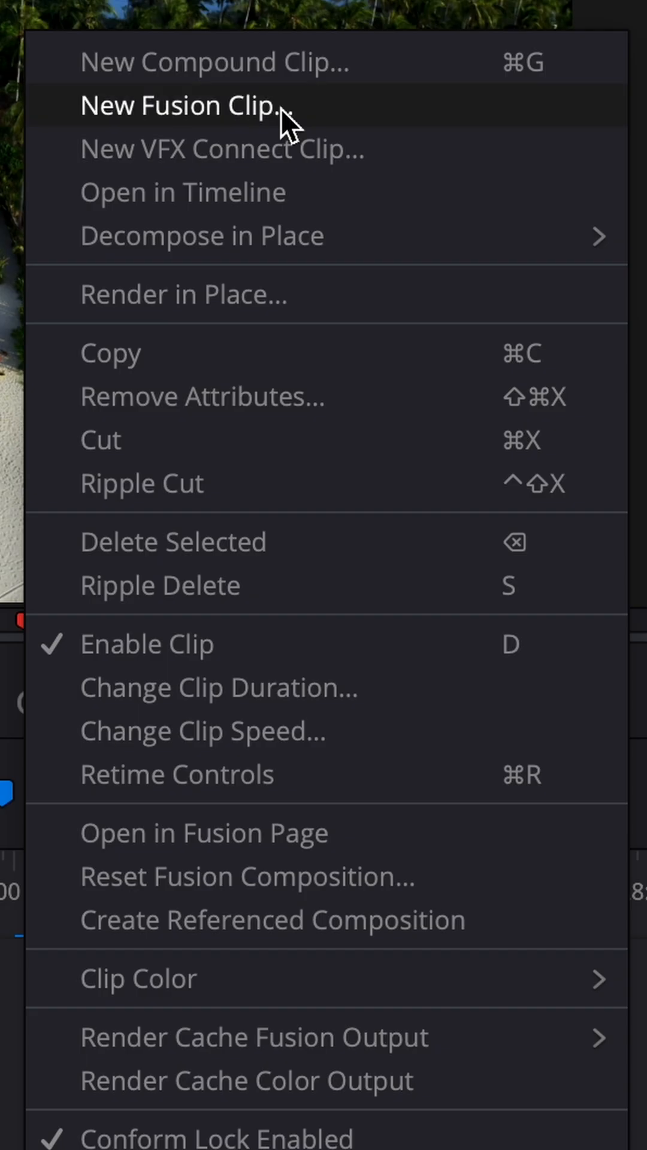
mouse_move(181, 191)
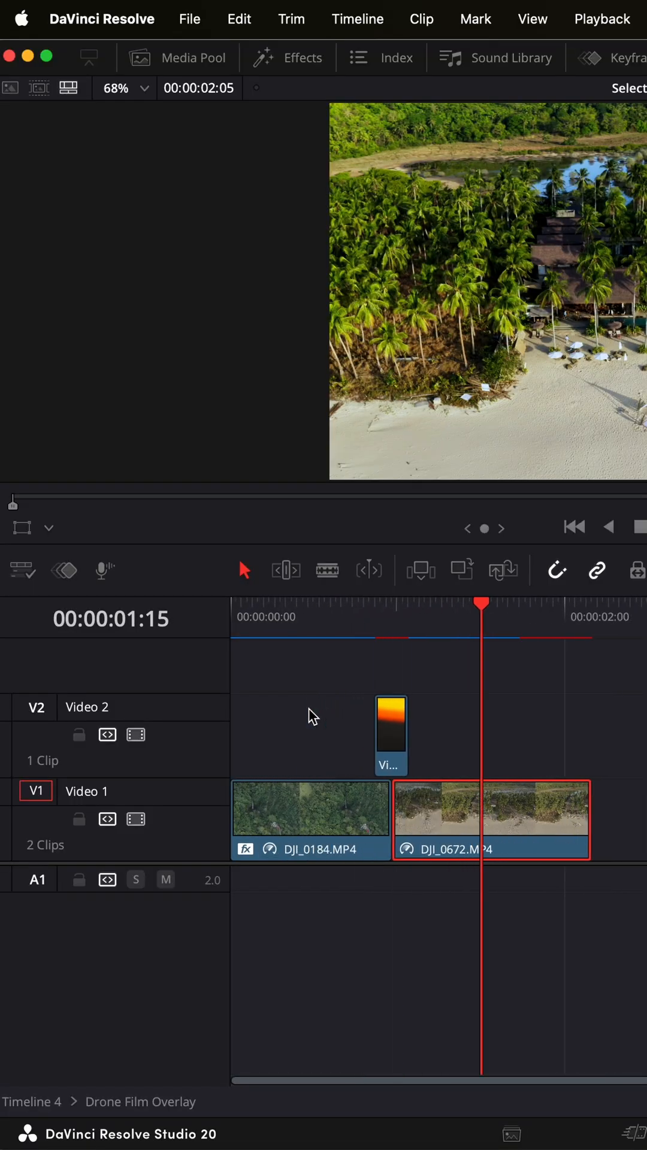
right_click(187, 868)
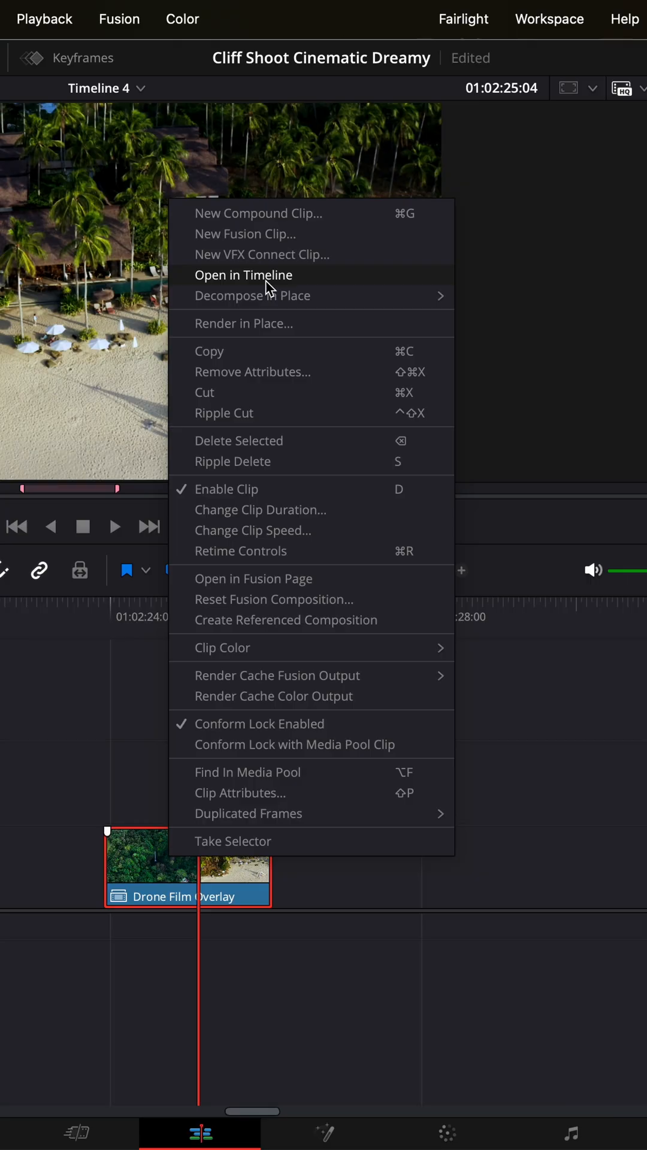
Open 'Drone Film Overlay' in its own timeline and move the playhead into the beach drone clip
click(243, 275)
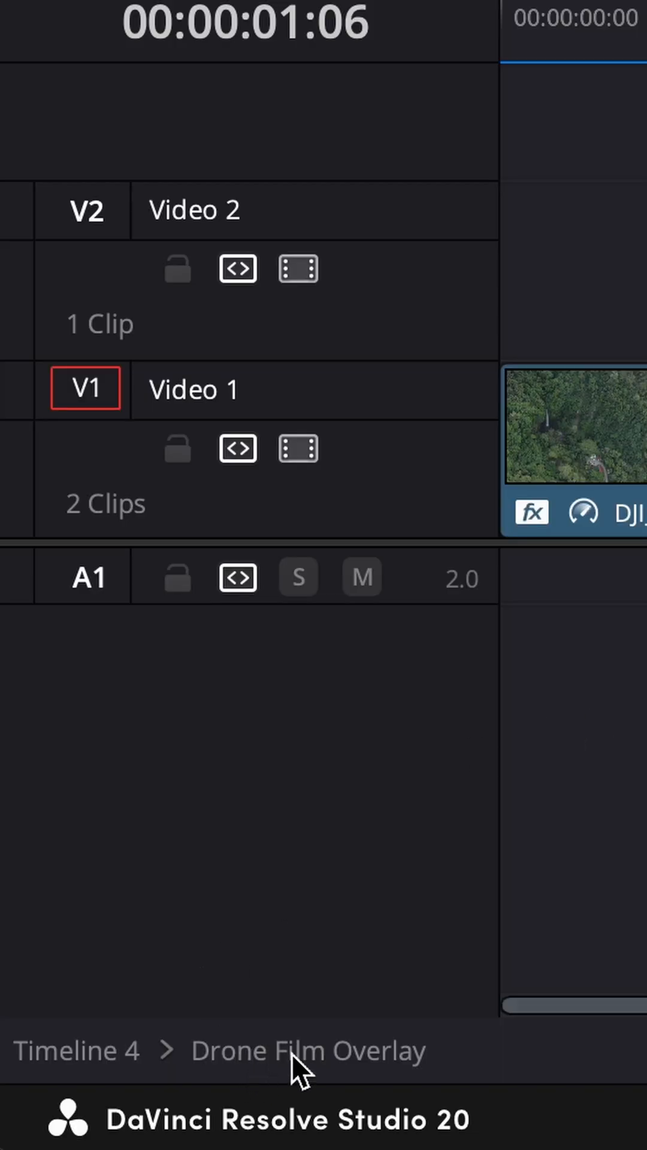
mouse_move(31, 1104)
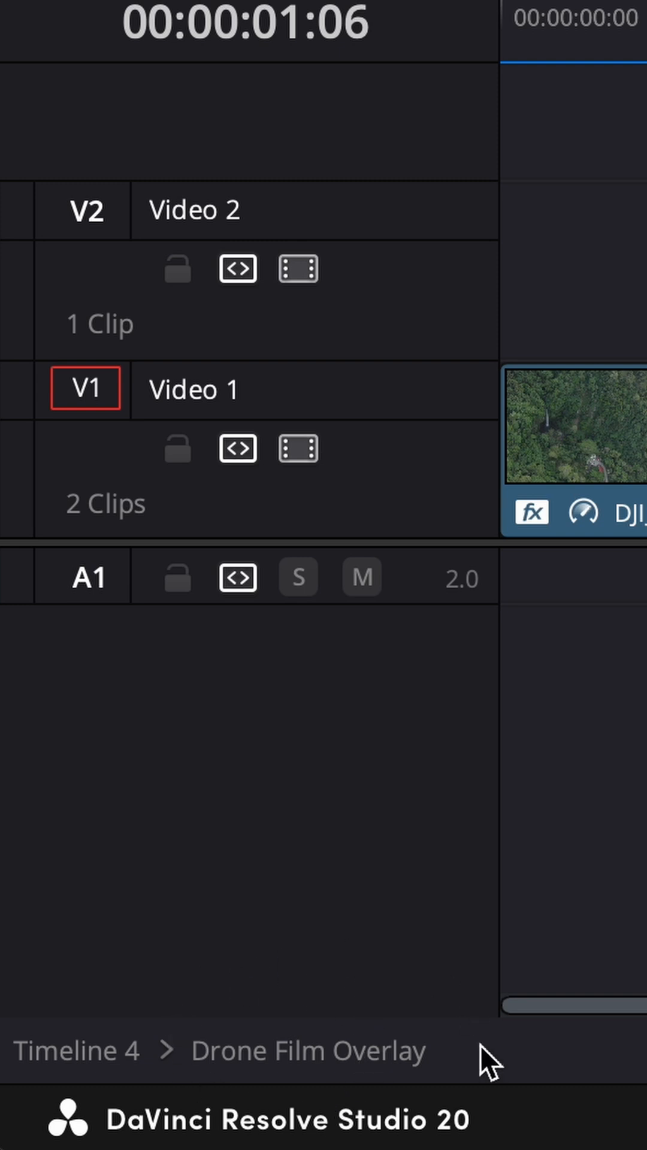
mouse_move(66, 1093)
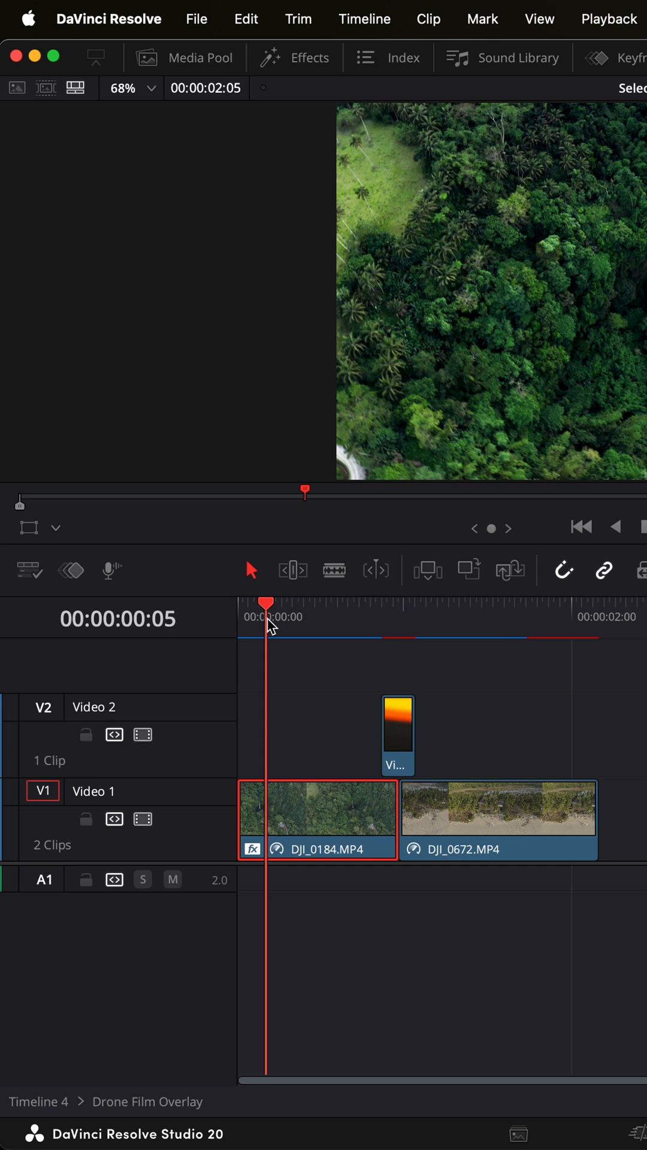
click(484, 623)
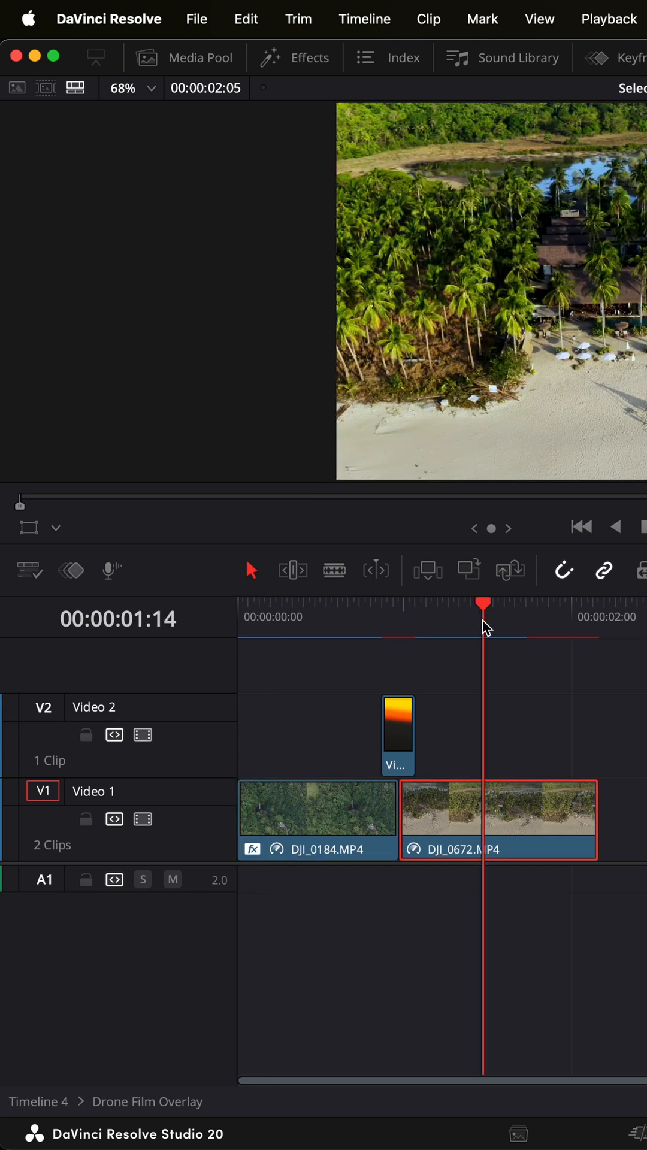